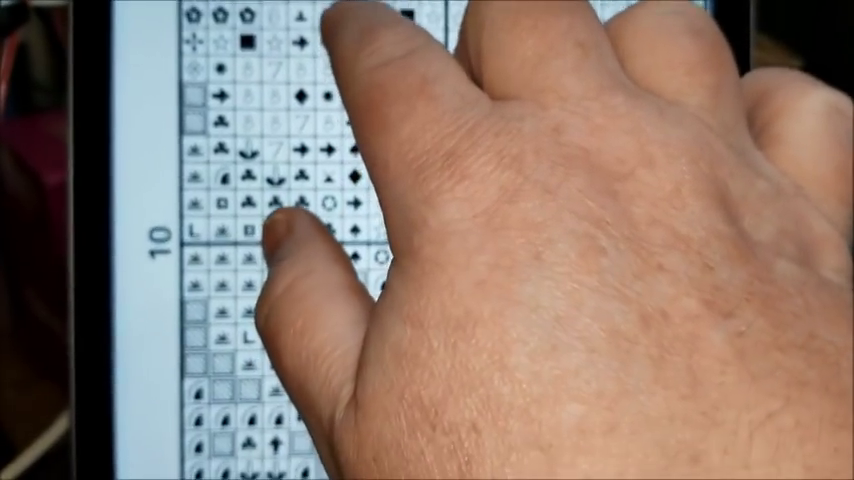
pyautogui.scroll(-3)
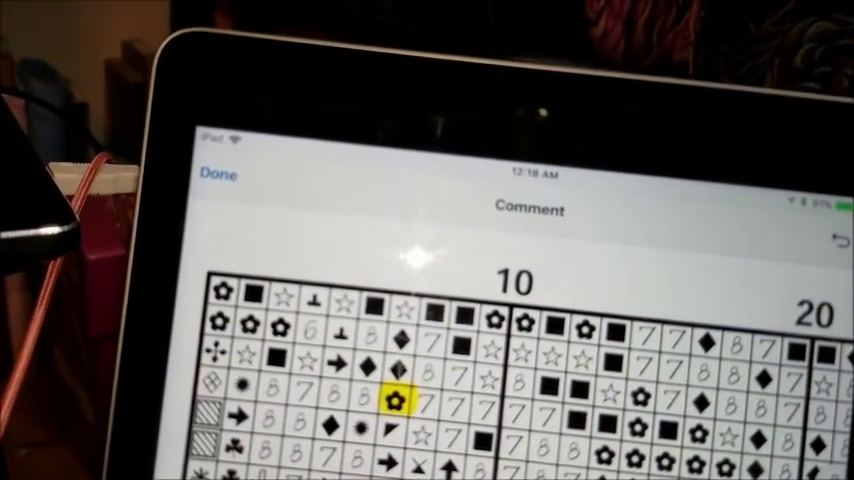
pyautogui.scroll(-3)
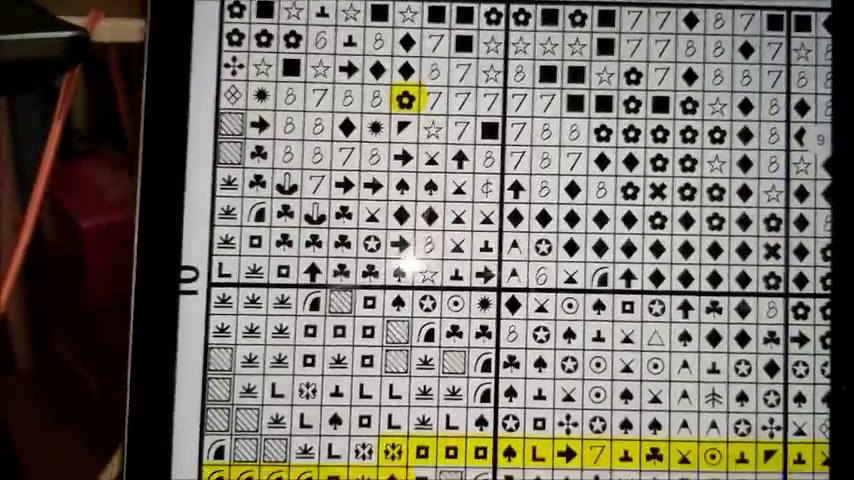
pyautogui.scroll(-3)
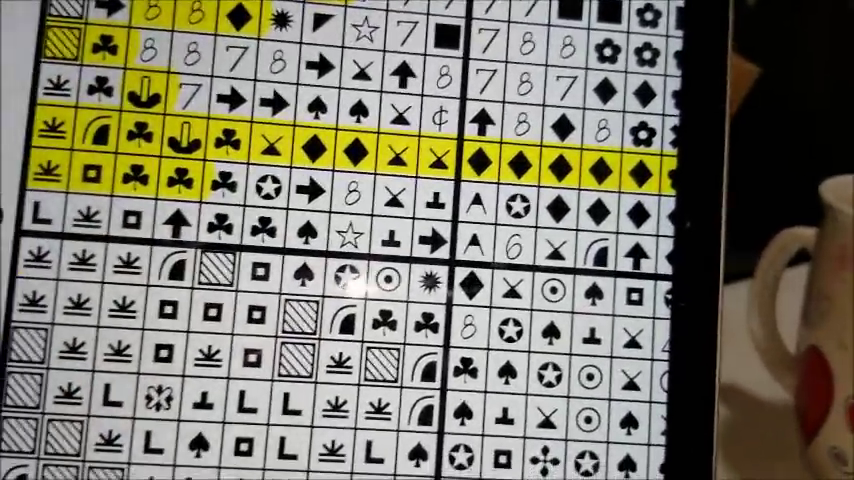
pyautogui.scroll(-3)
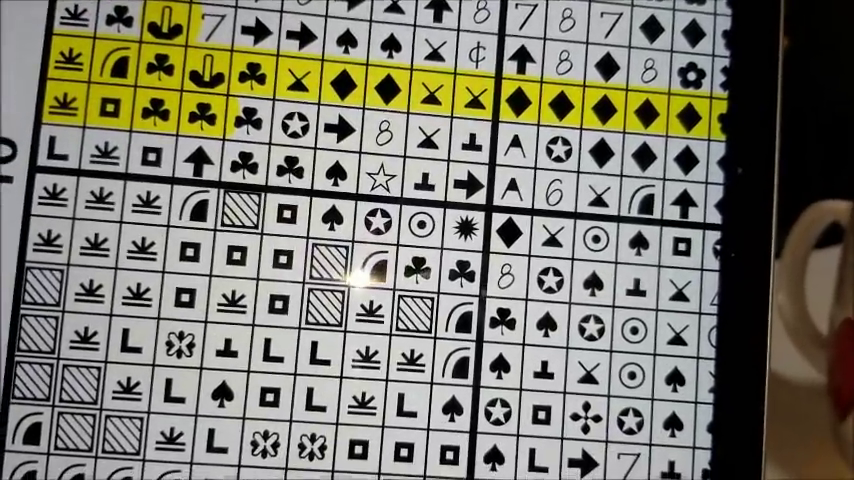